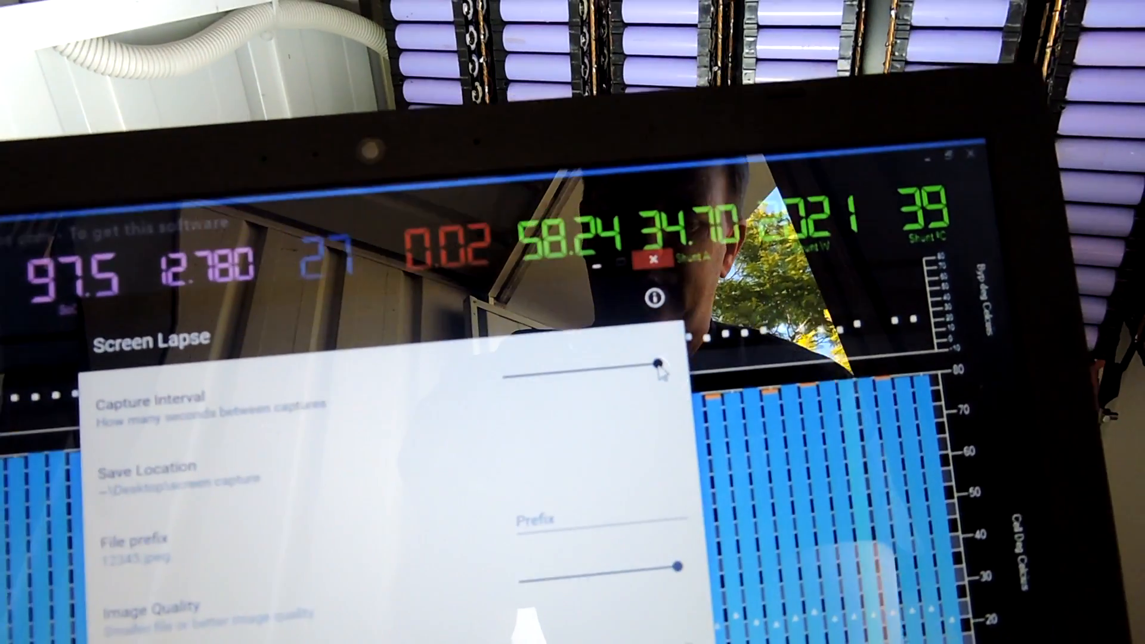
Drag the Capture Interval slider to one second between captures
{"action": "left_click_drag", "start_coordinate": [655, 363], "coordinate": [500, 372]}
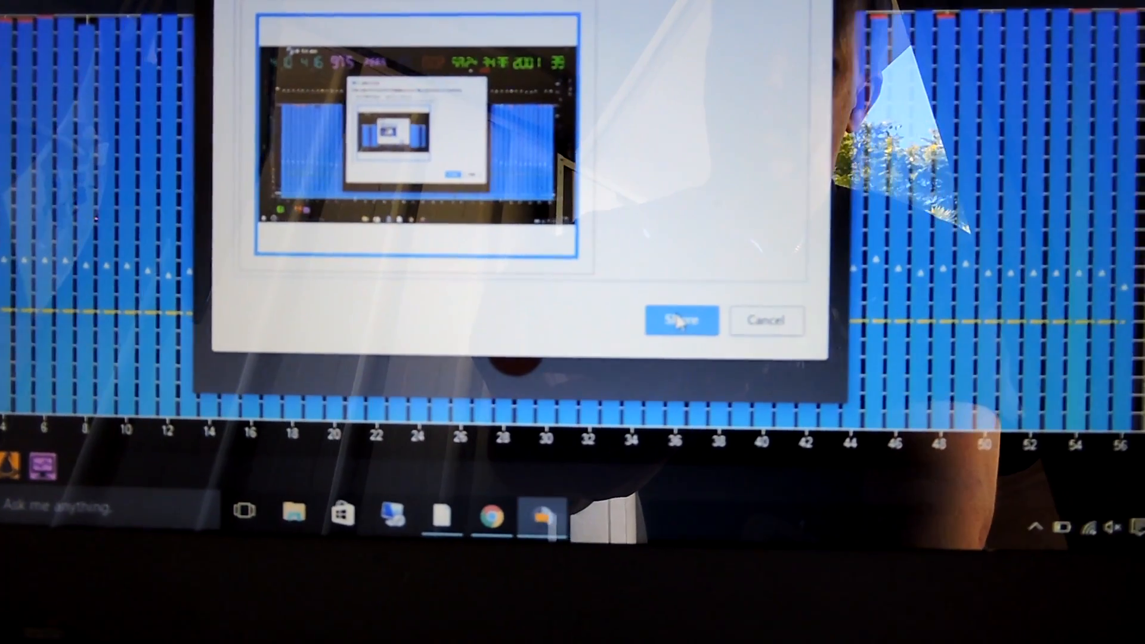
Share the entire screen for capture, then hide the Screen Lapse window off the dashboard
{"action": "left_click", "coordinate": [679, 320]}
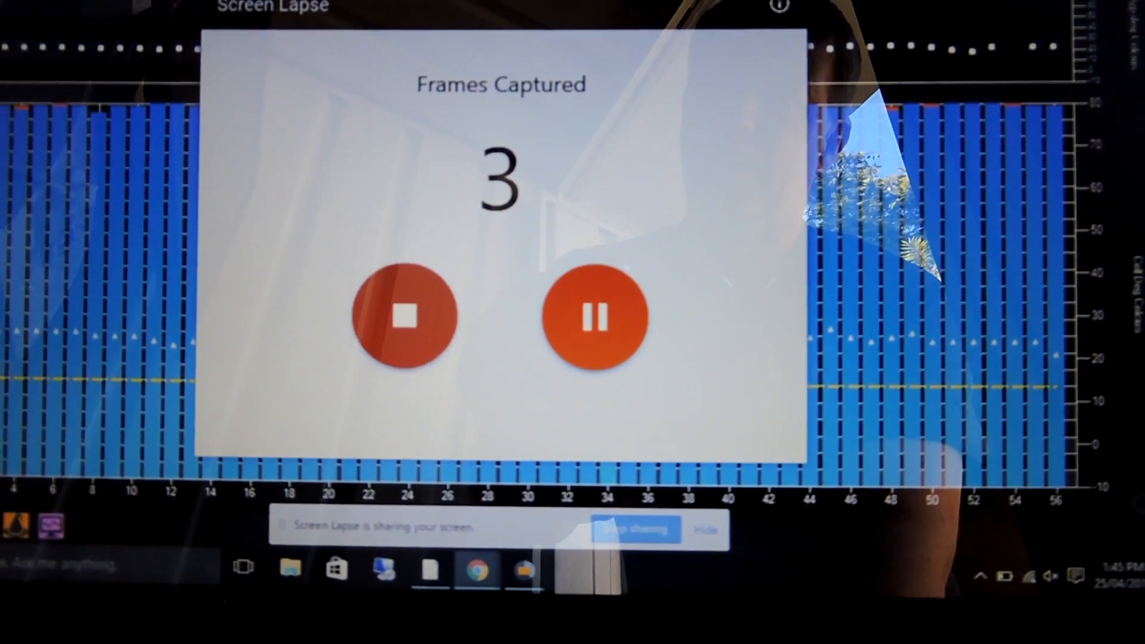
{"action": "left_click", "coordinate": [402, 320]}
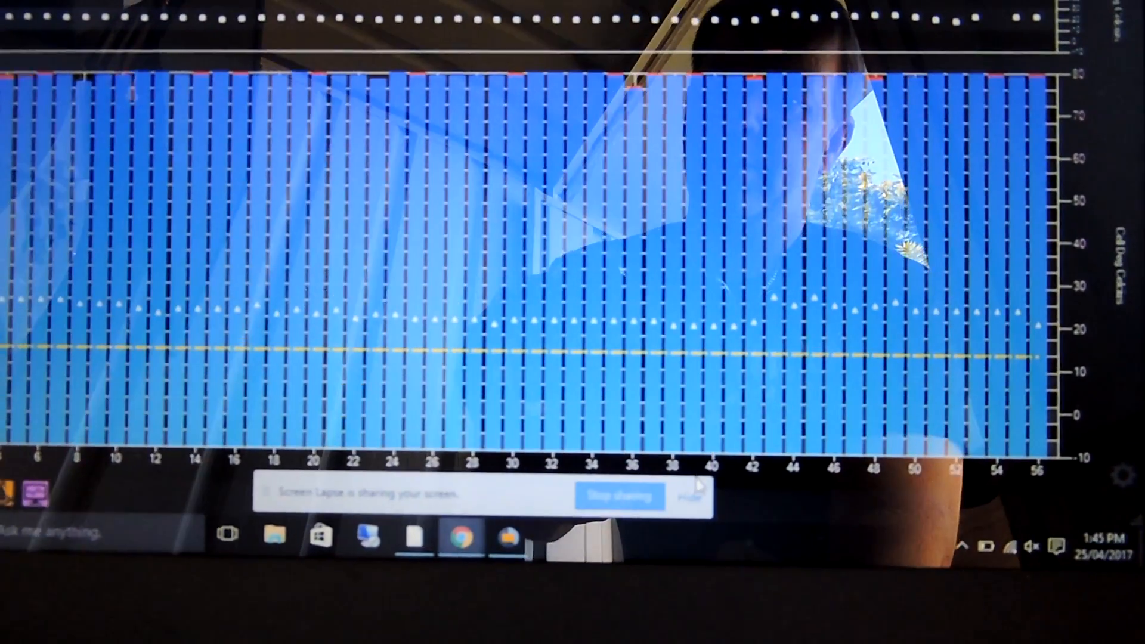